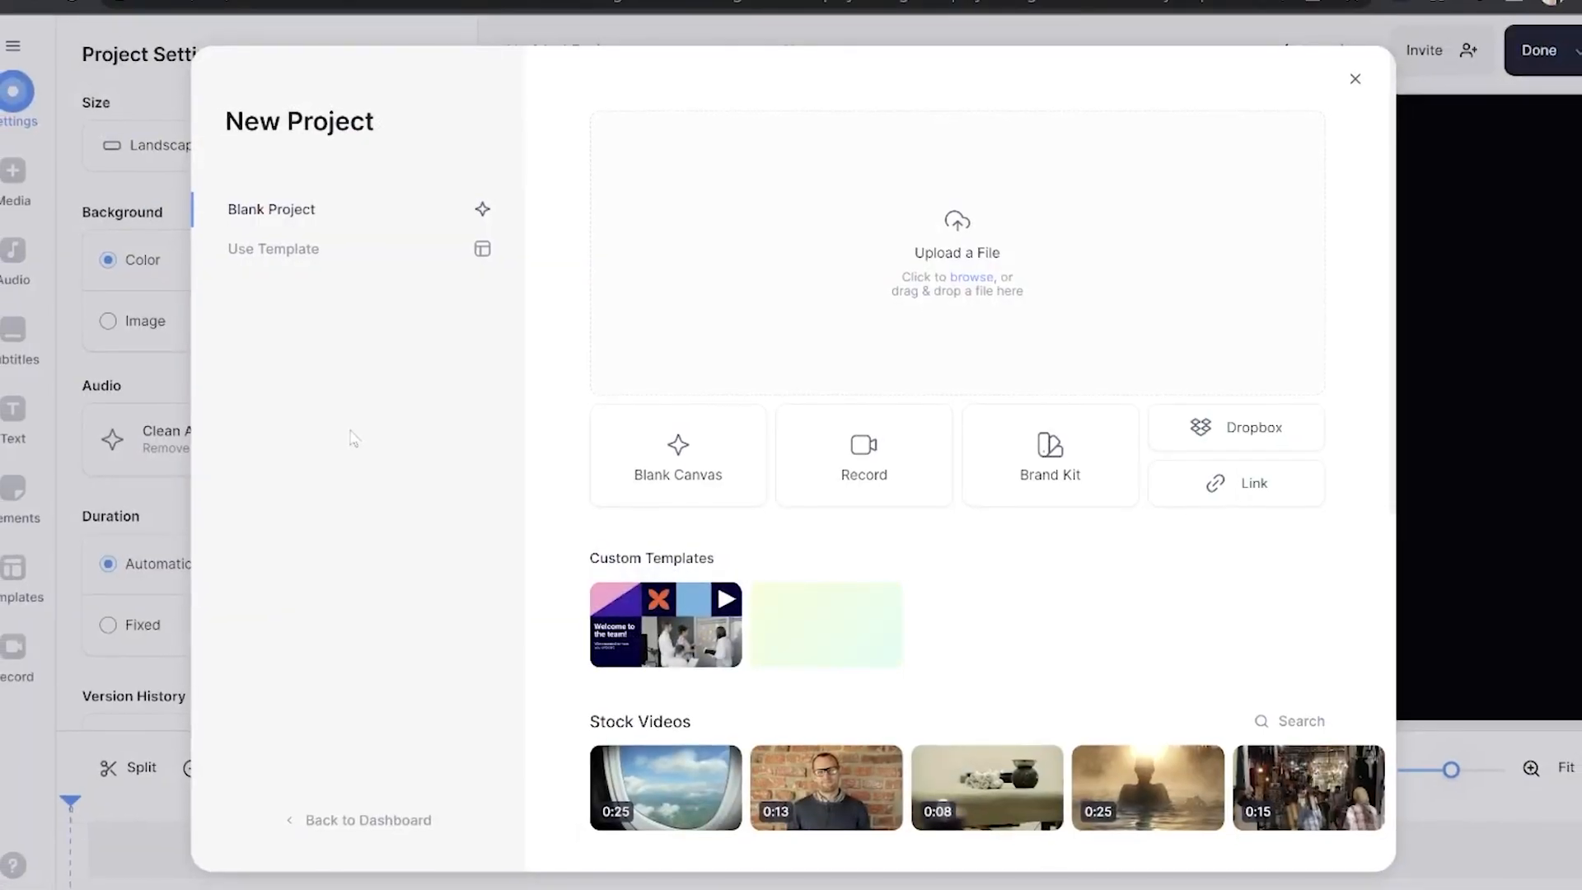
Step: Upload IMG_1489.MOV into a new project and turn on Remove Background for the clip
{"action": "left_click", "coordinate": [1355, 80]}
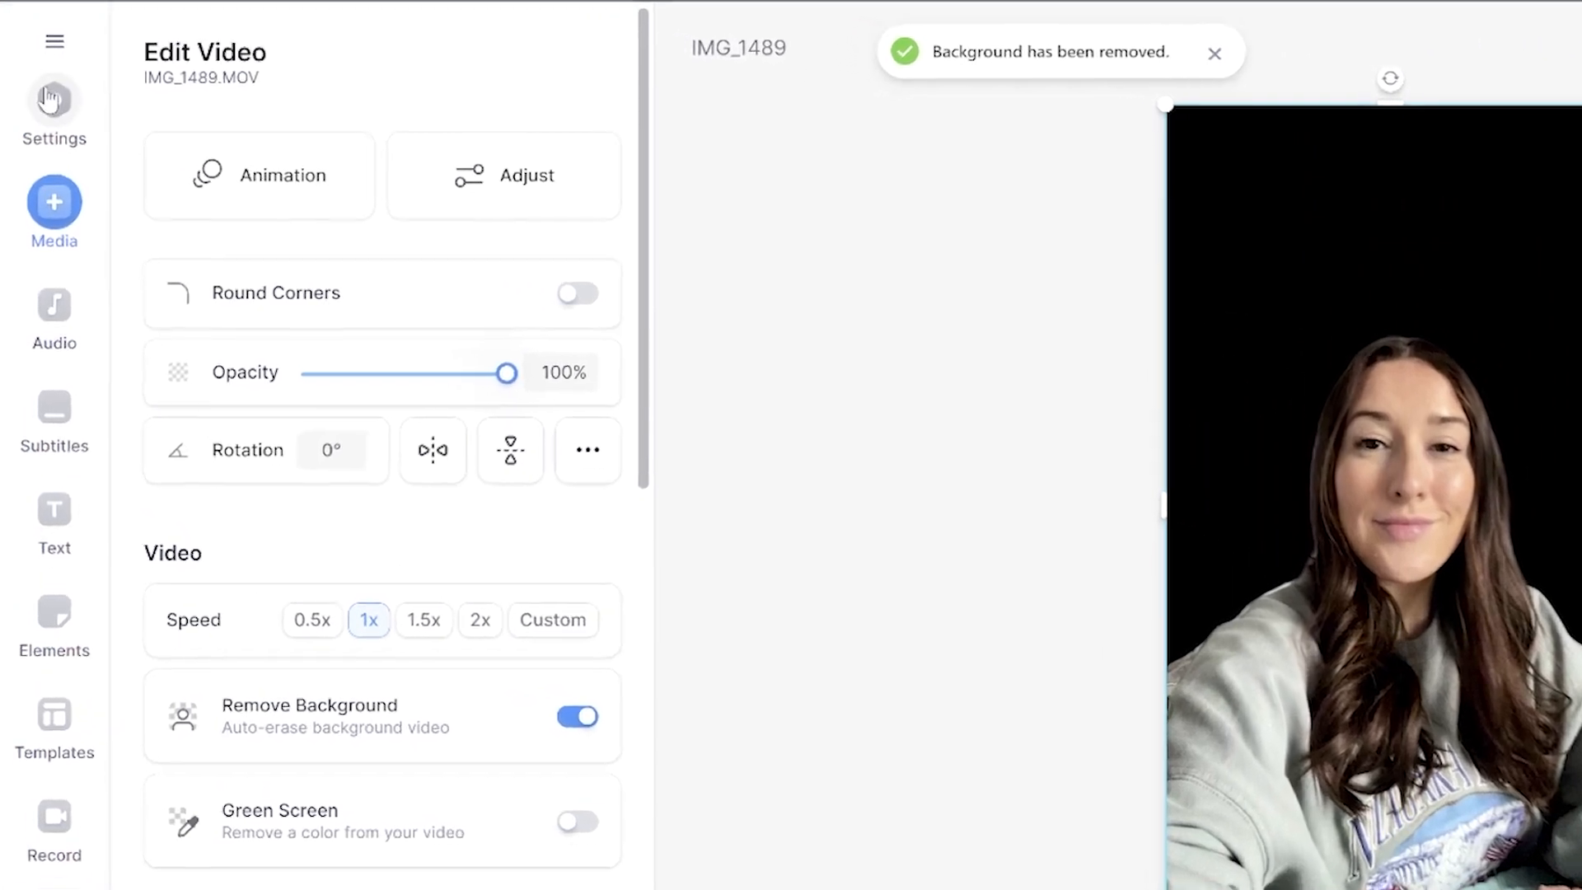
Step: Set the project background colour in Settings to yellow #FFE16B
{"action": "left_click", "coordinate": [53, 99]}
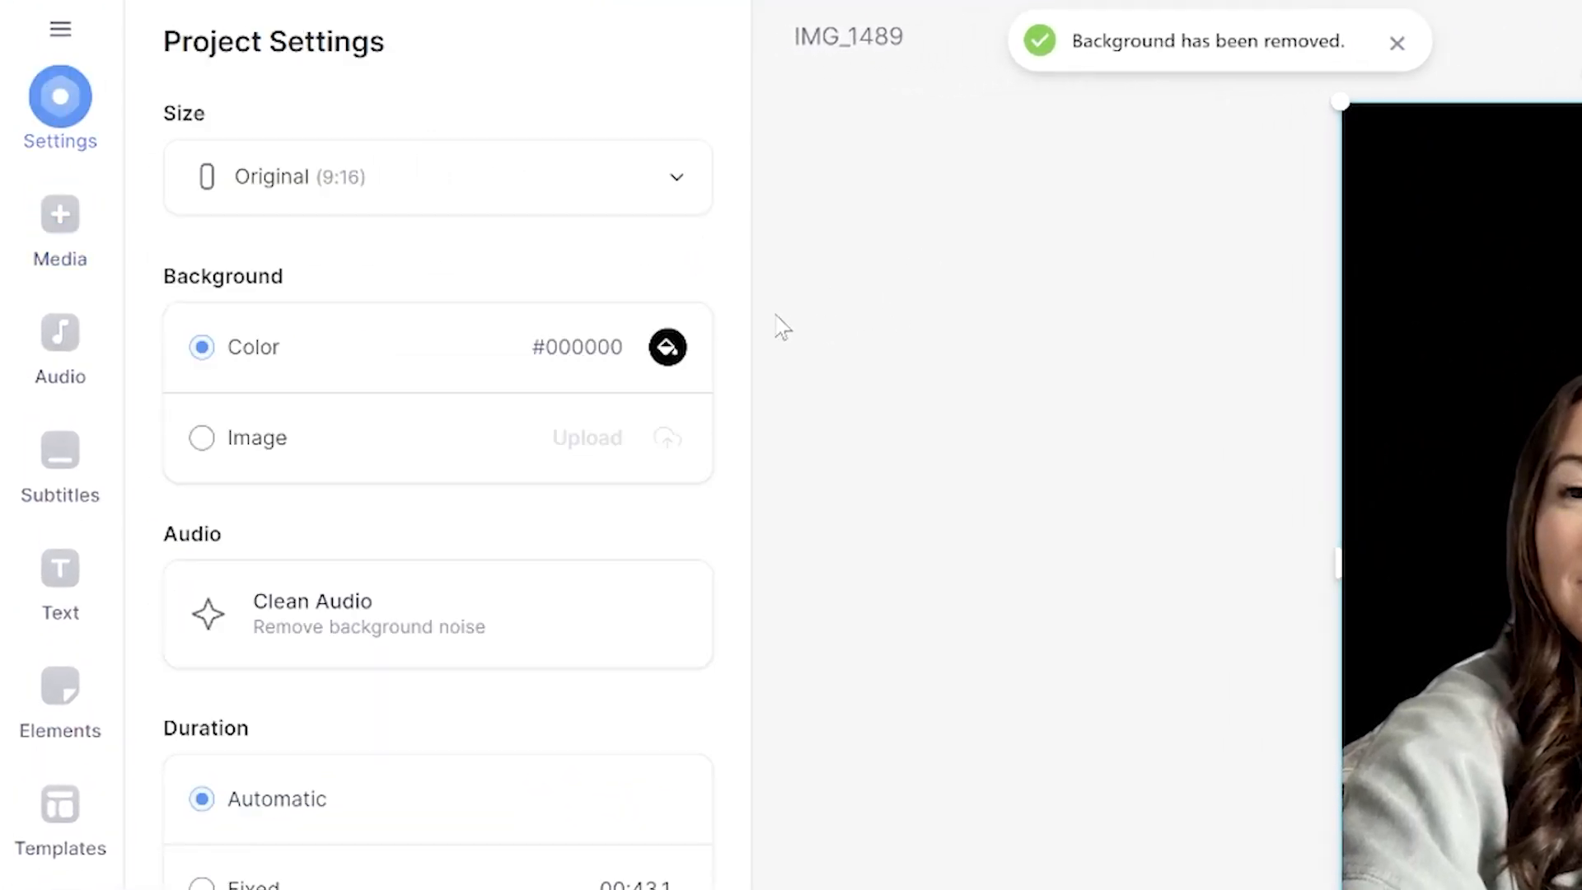
{"action": "left_click", "coordinate": [666, 346]}
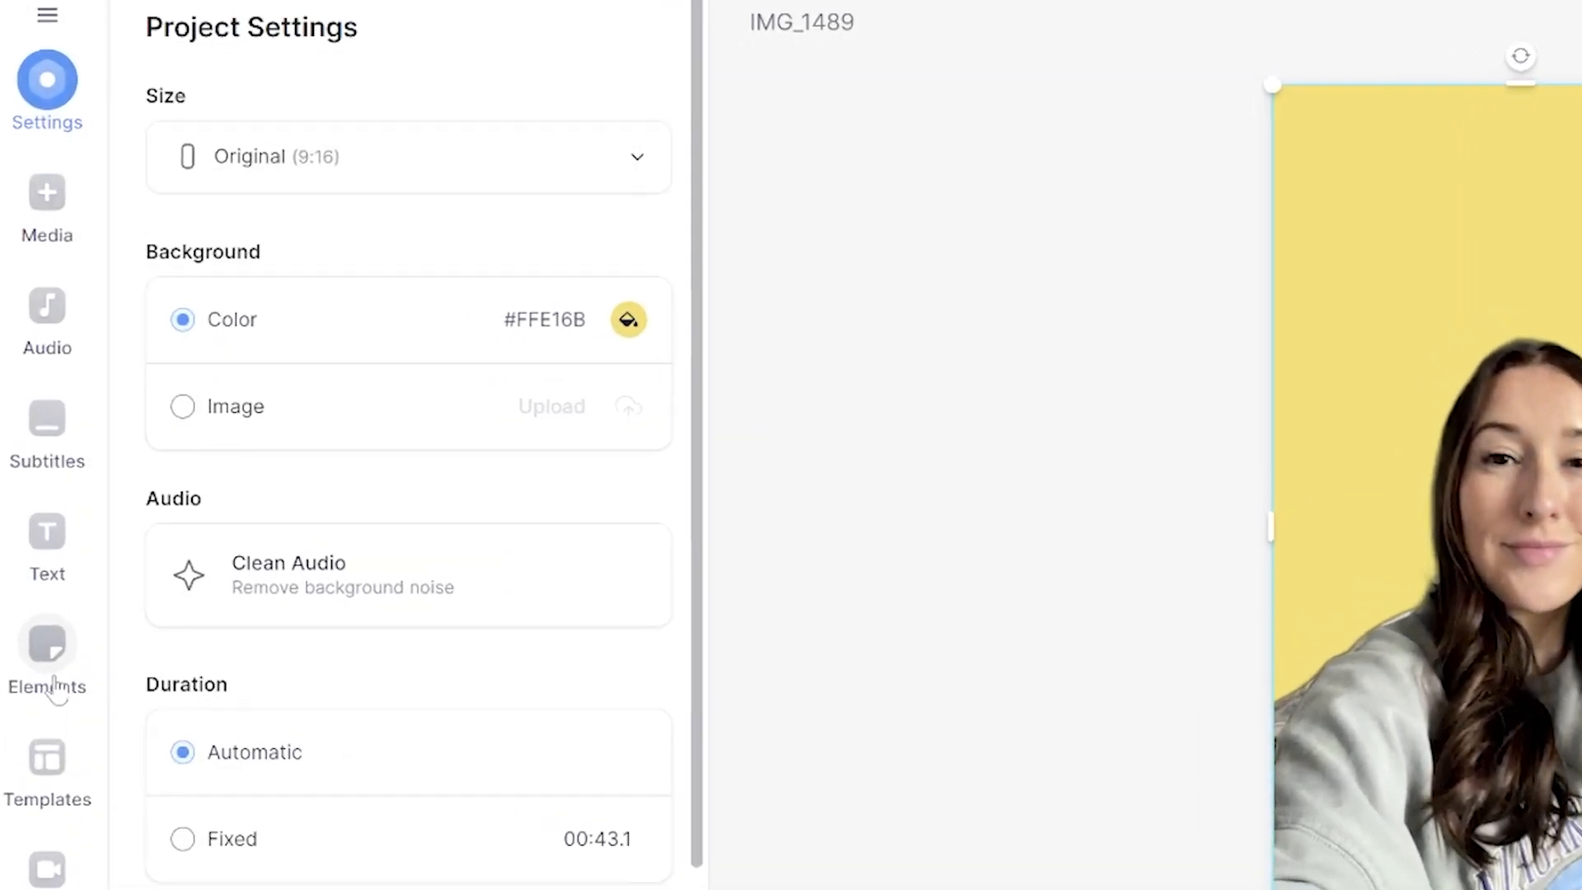
Step: Add the orange gradient background from Elements and place its track below the video track
{"action": "left_click", "coordinate": [46, 656]}
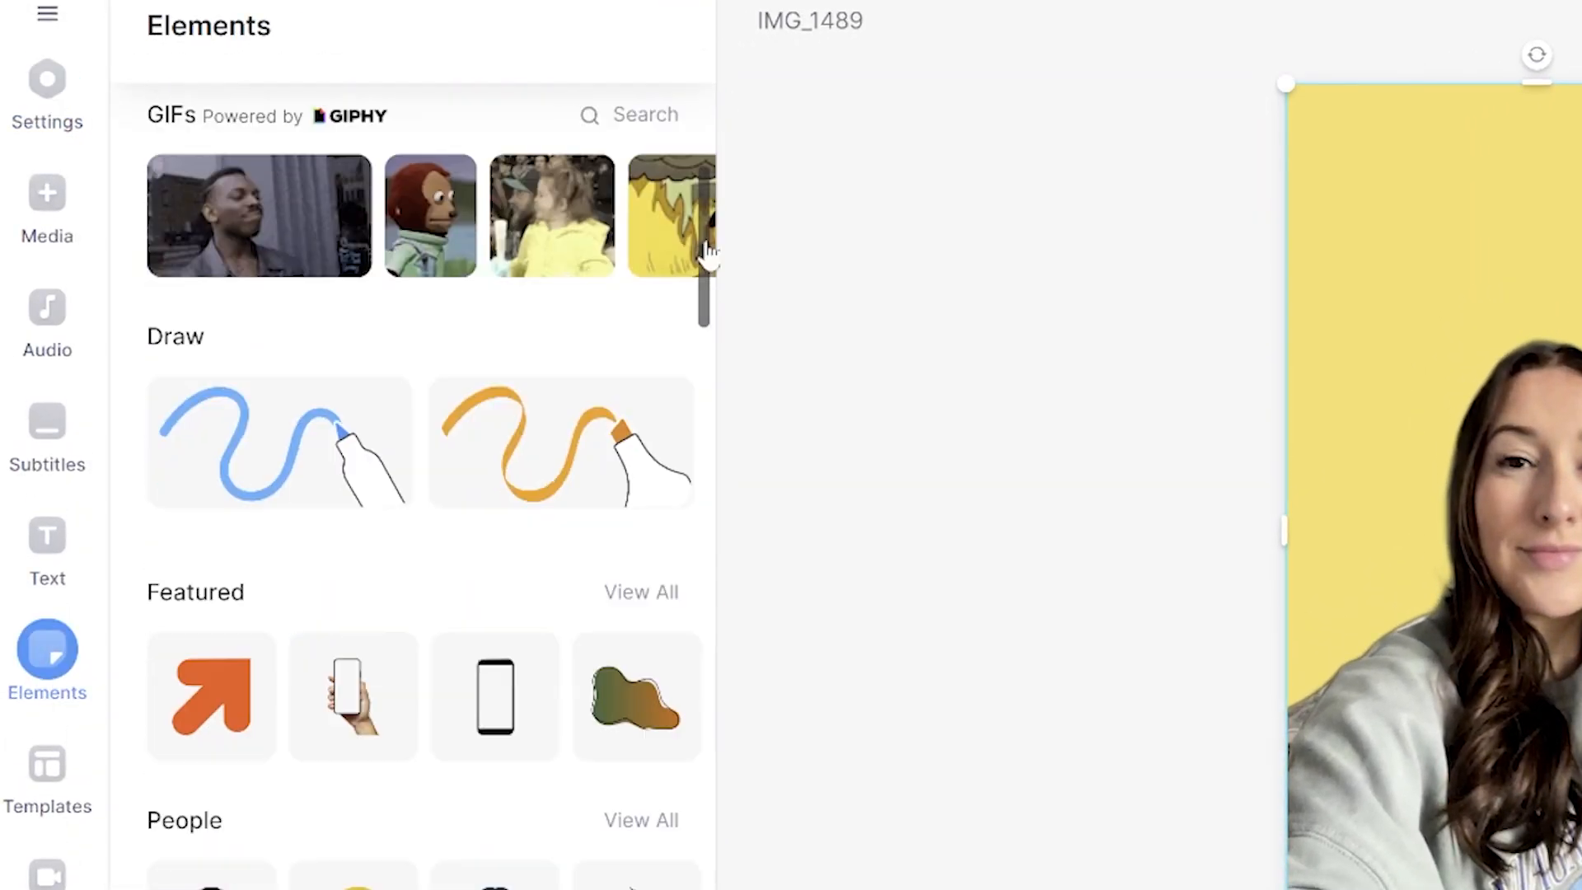
{"action": "scroll", "scroll_direction": "down", "scroll_amount": 3}
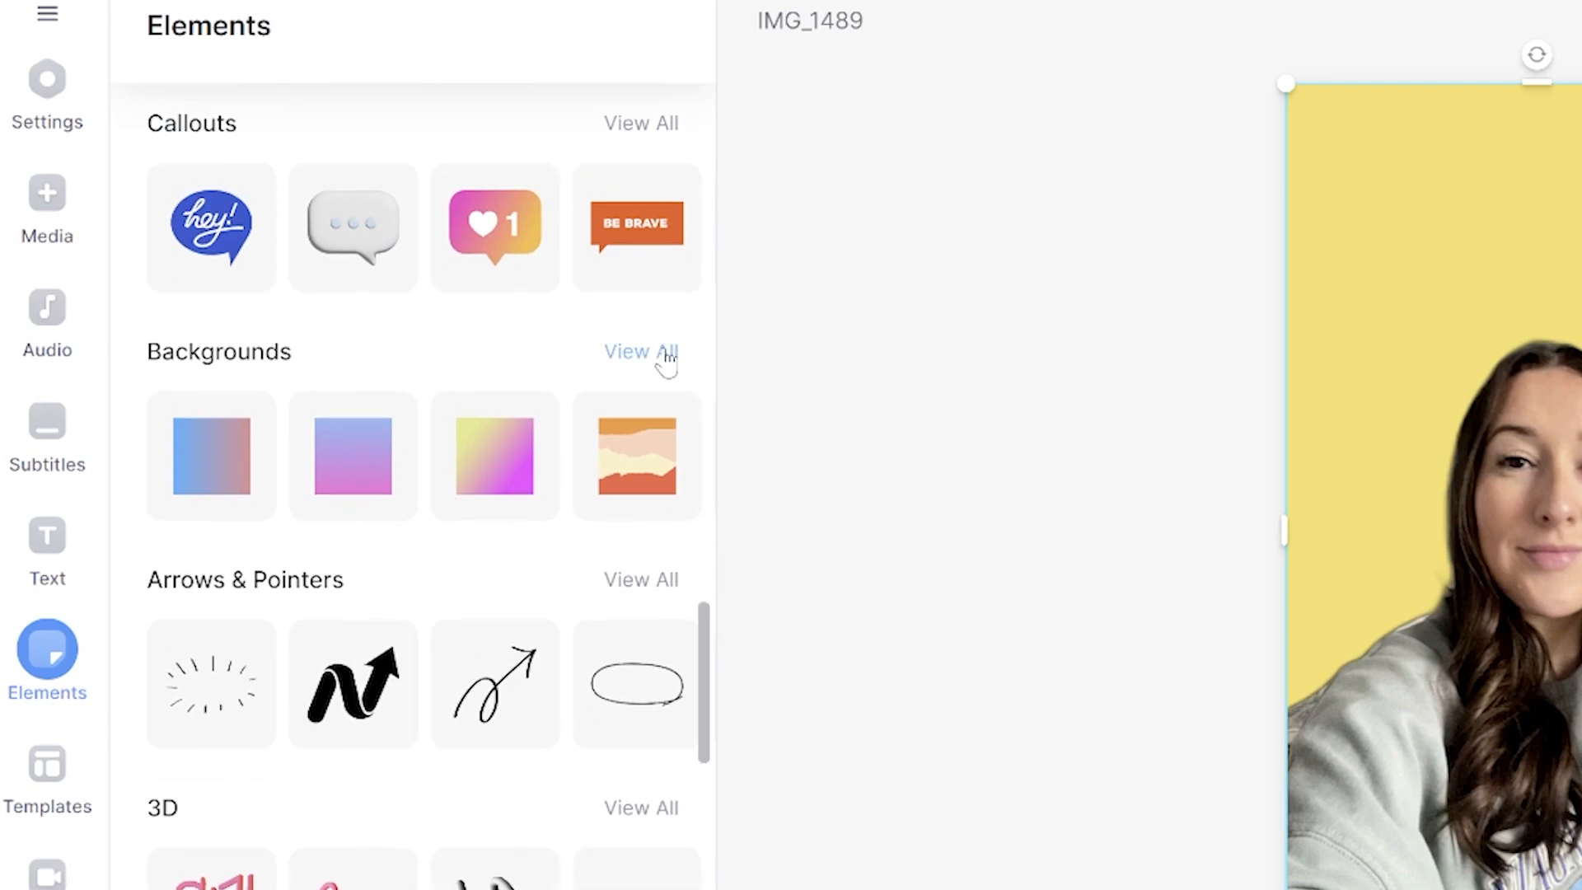
{"action": "left_click", "coordinate": [641, 351]}
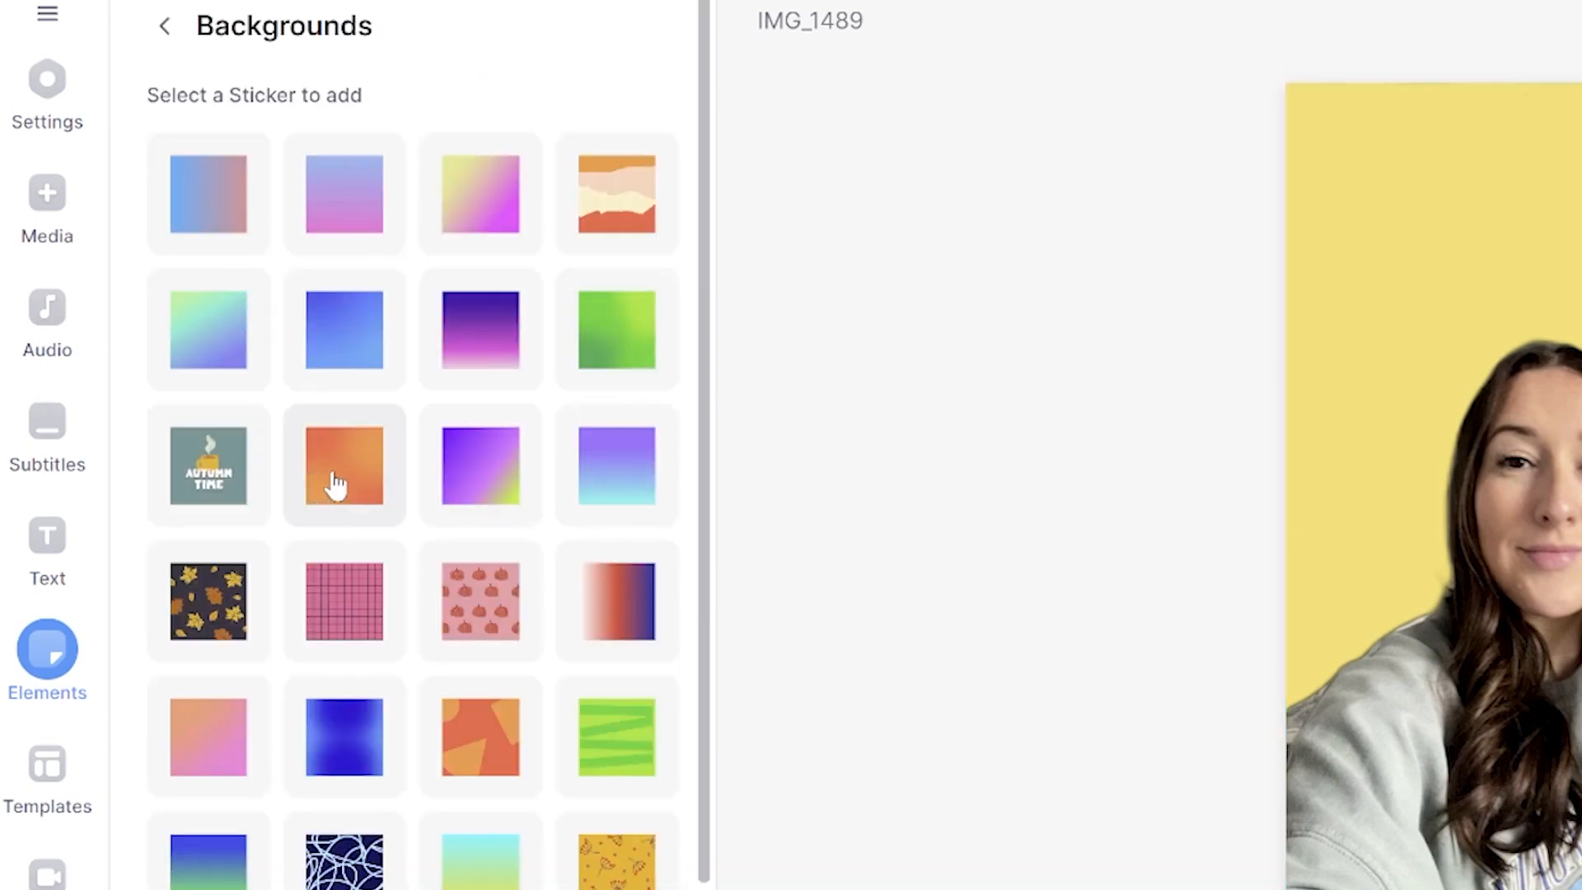
{"action": "left_click", "coordinate": [343, 464]}
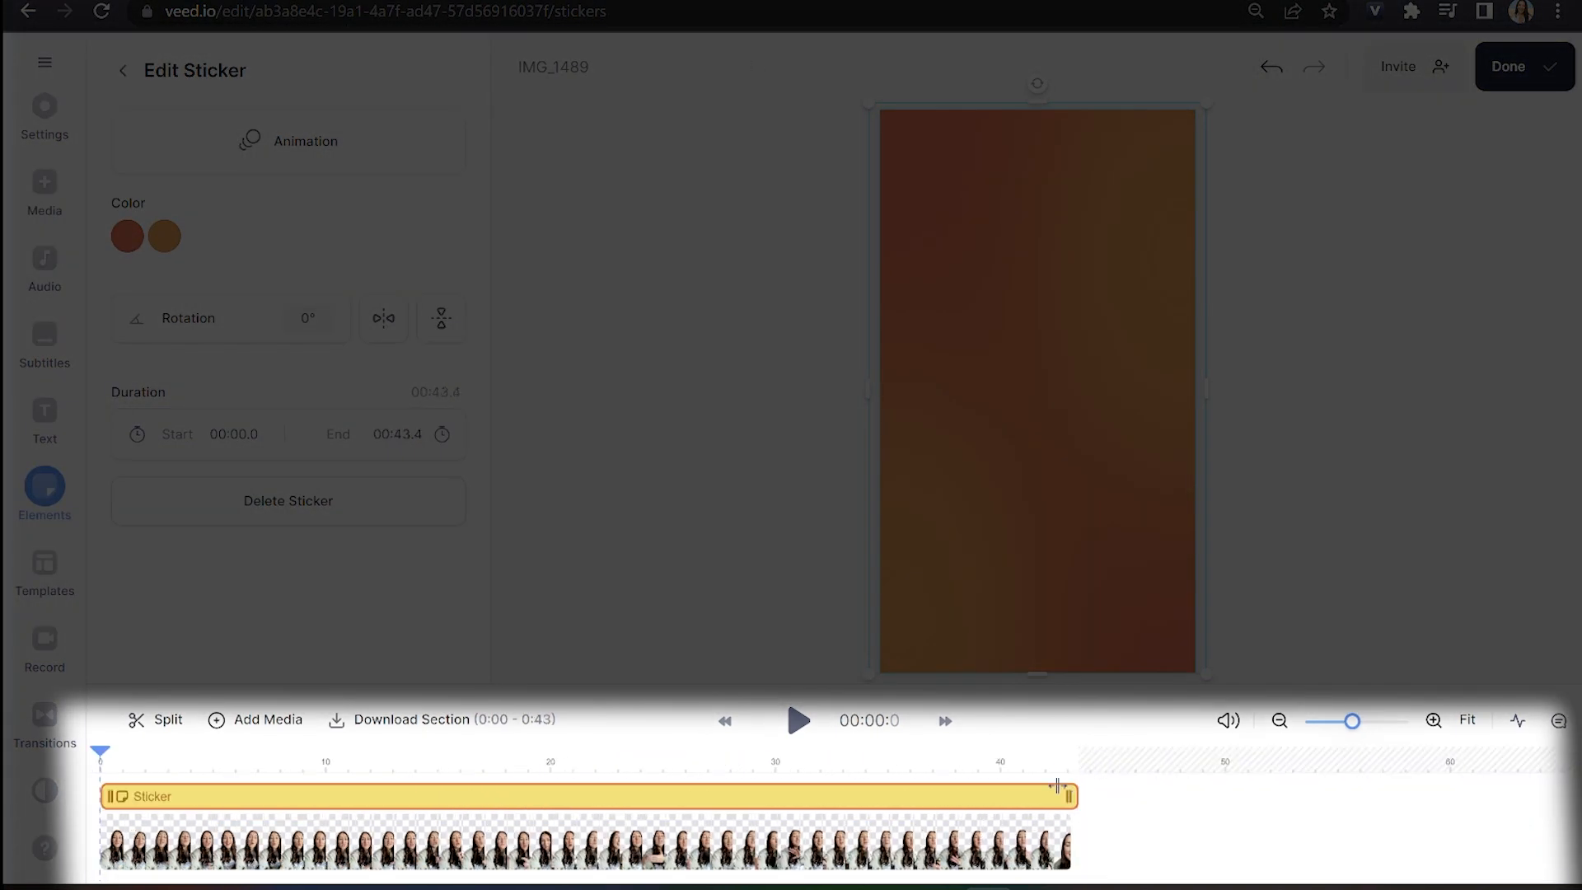
{"action": "left_click_drag", "start_coordinate": [1060, 796], "coordinate": [1061, 819]}
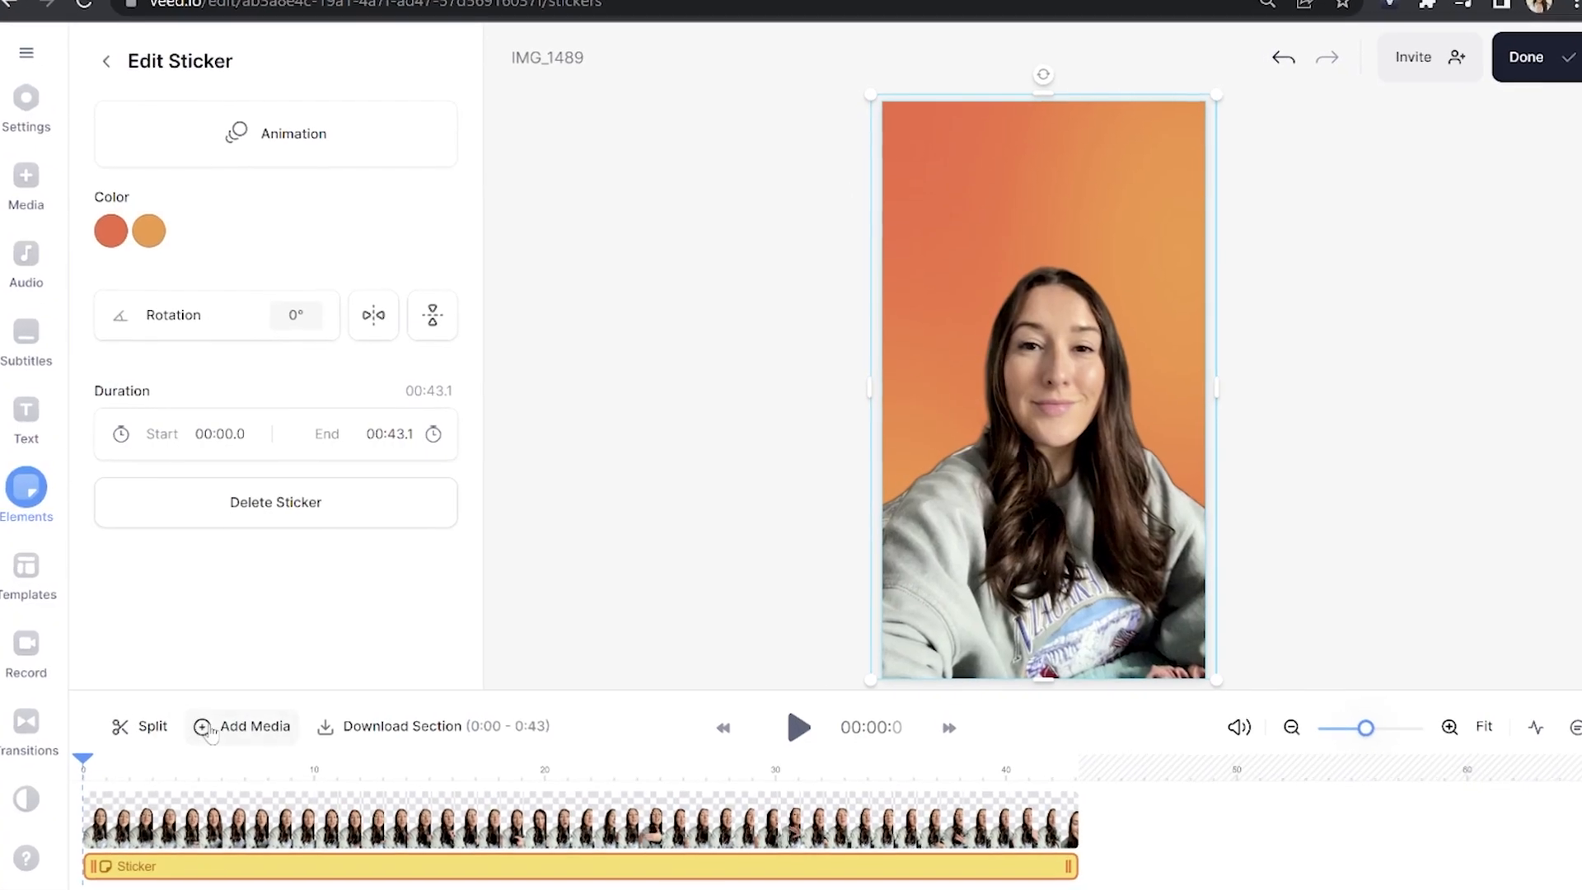
Step: Upload the spice-market photo image00007 (1).jpeg as an image layer on the timeline
{"action": "left_click", "coordinate": [254, 726]}
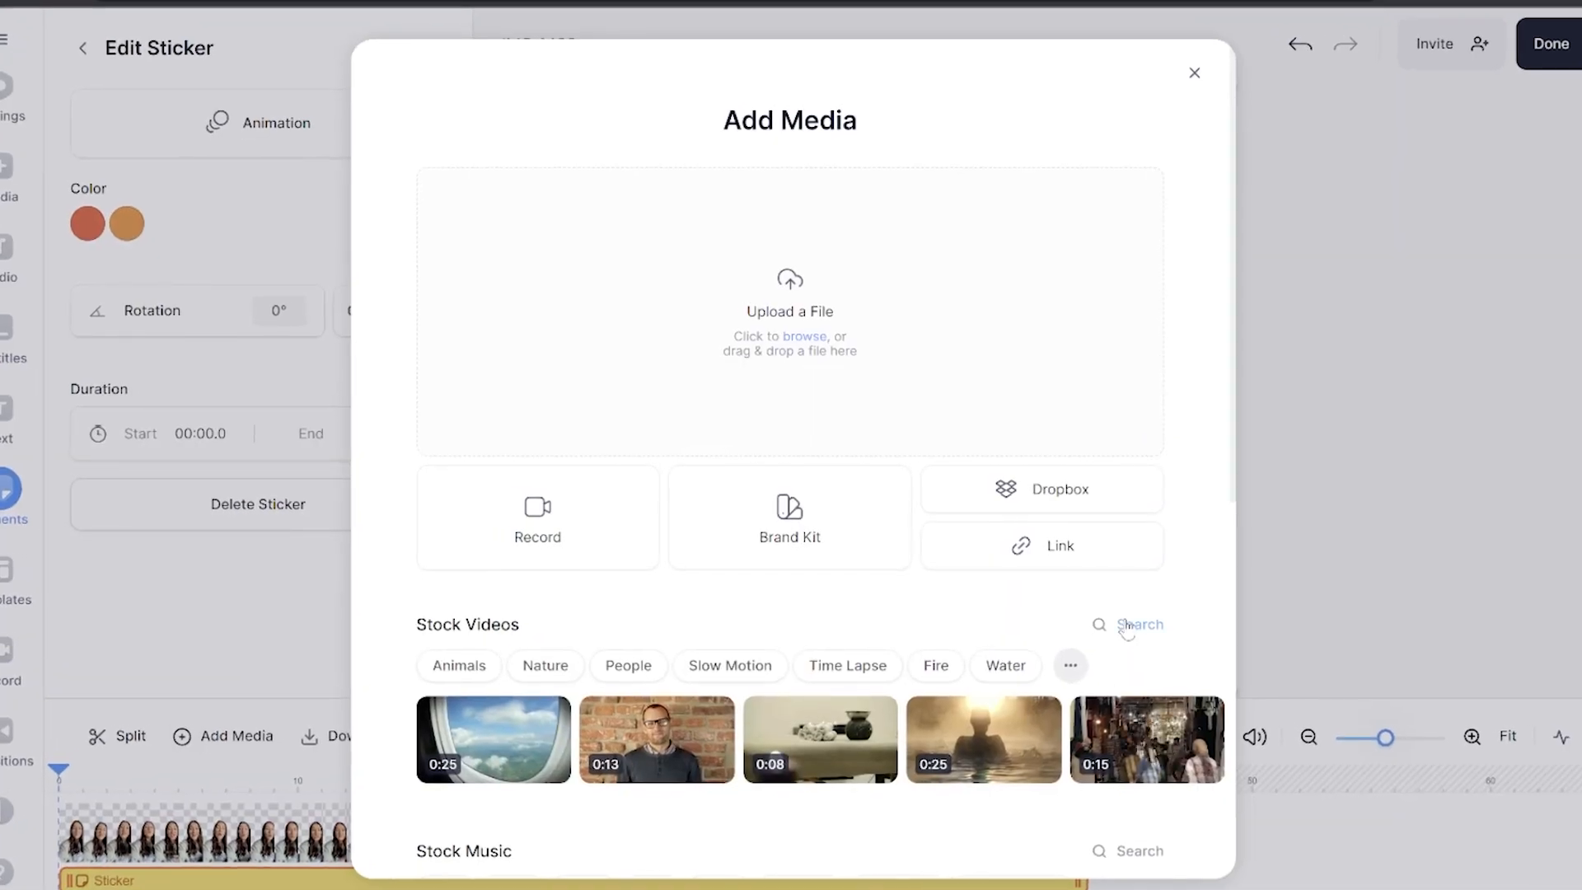
{"action": "left_click", "coordinate": [1127, 624]}
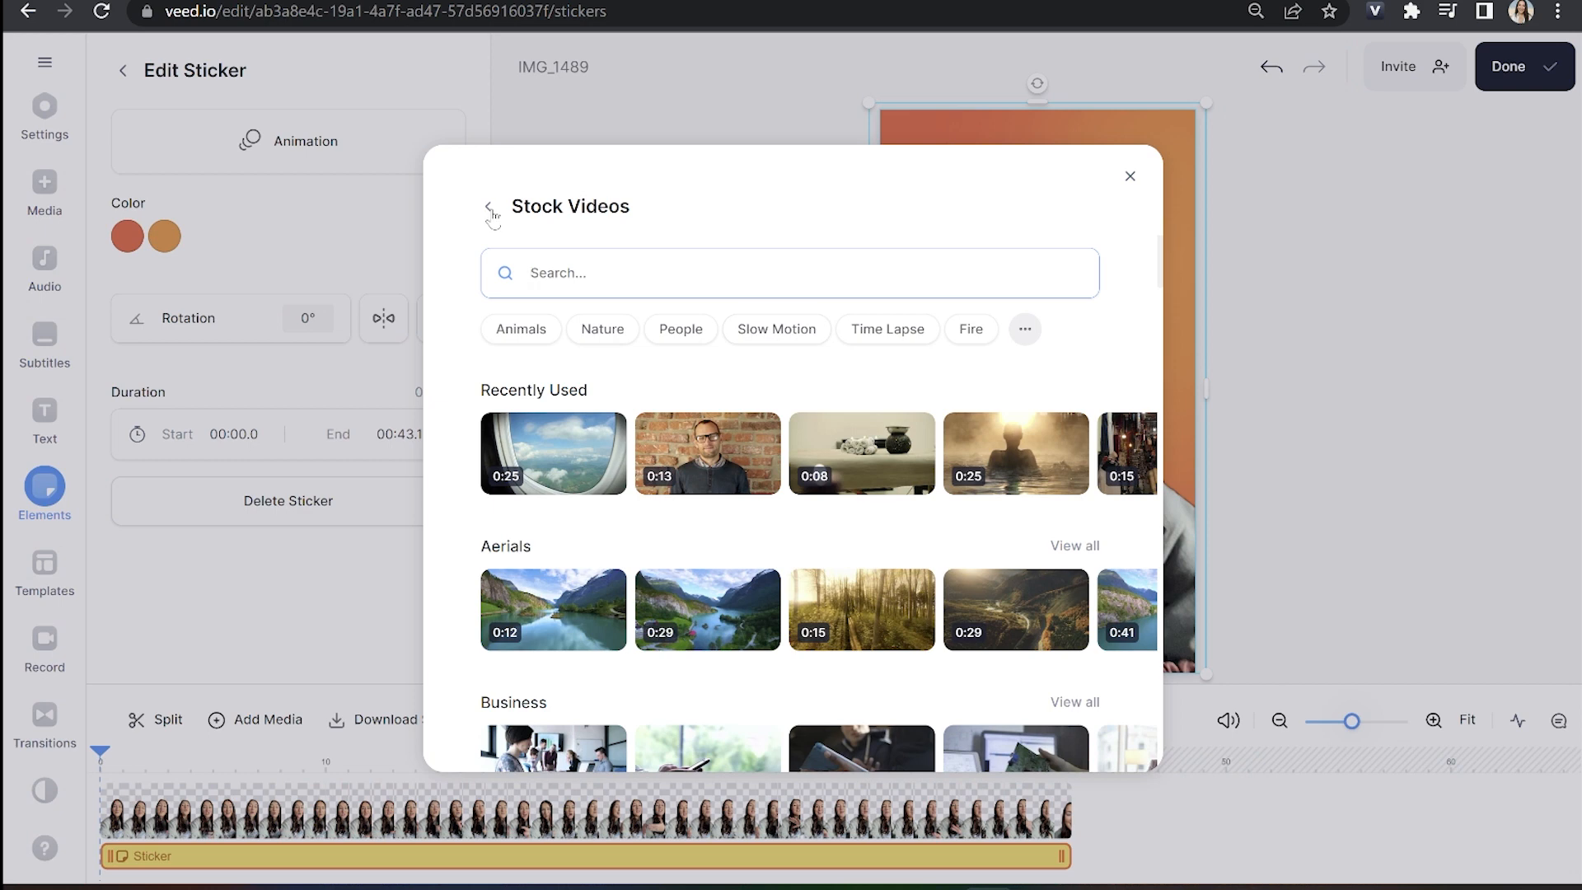
{"action": "left_click", "coordinate": [491, 206]}
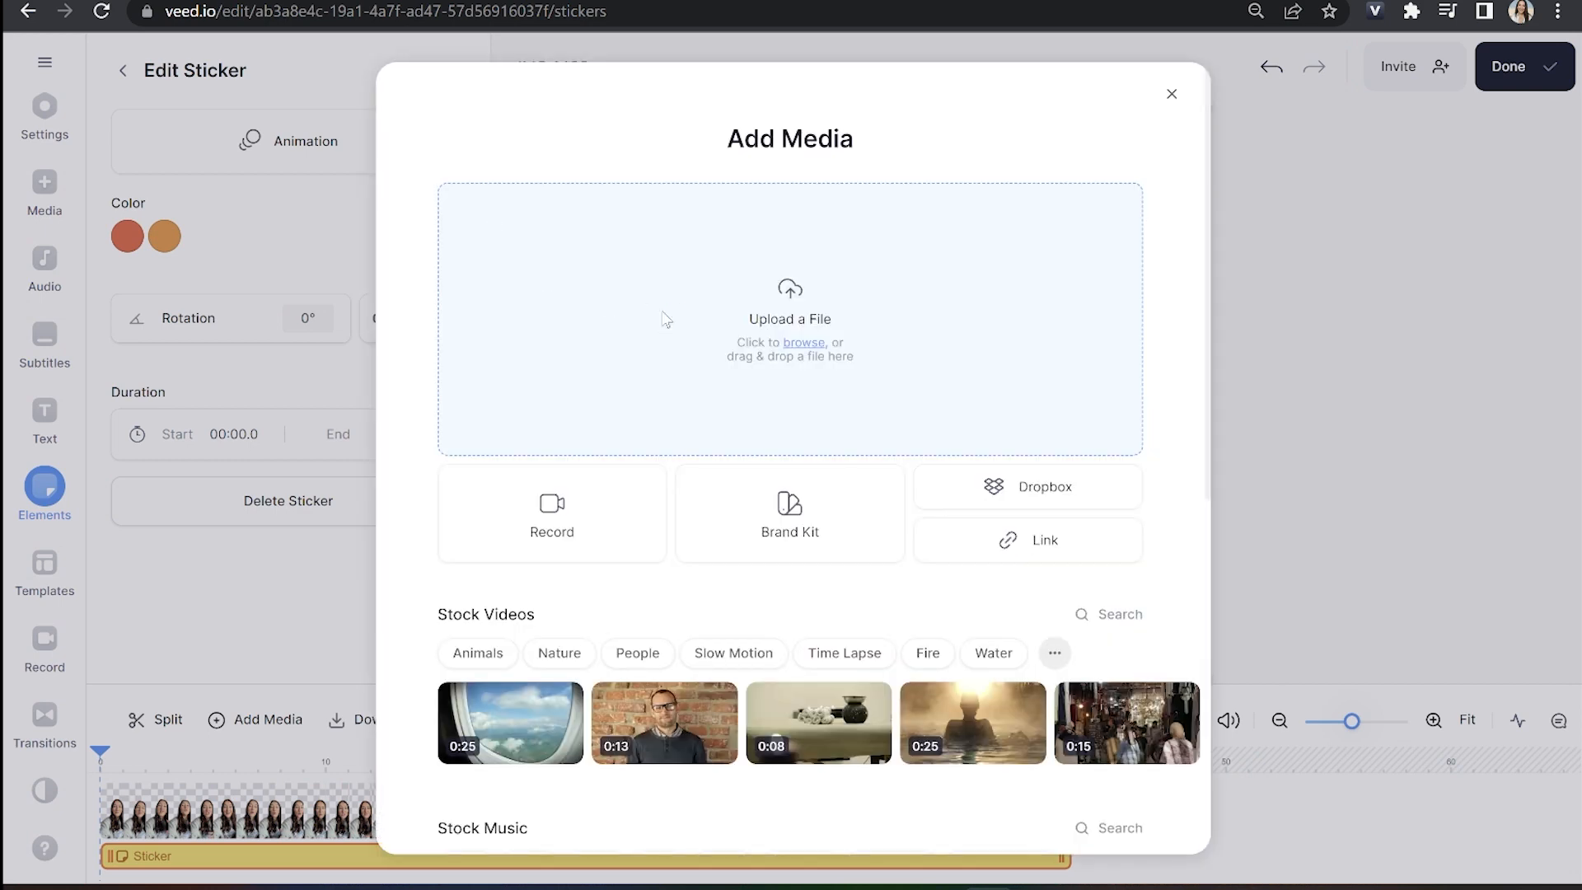
{"action": "left_click", "coordinate": [804, 342]}
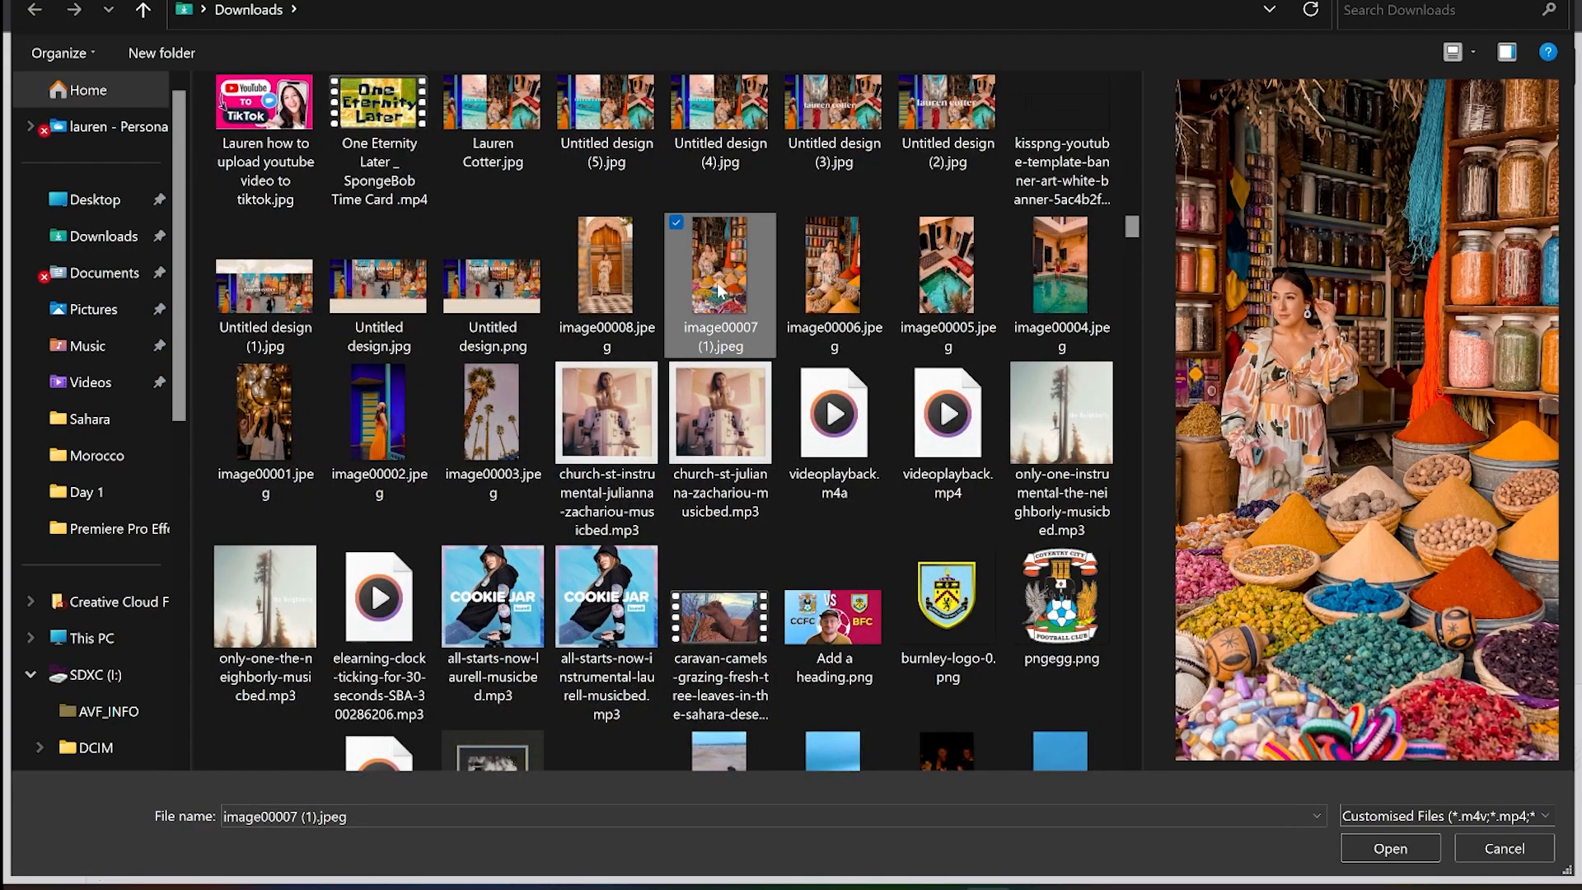
{"action": "left_click", "coordinate": [1388, 848]}
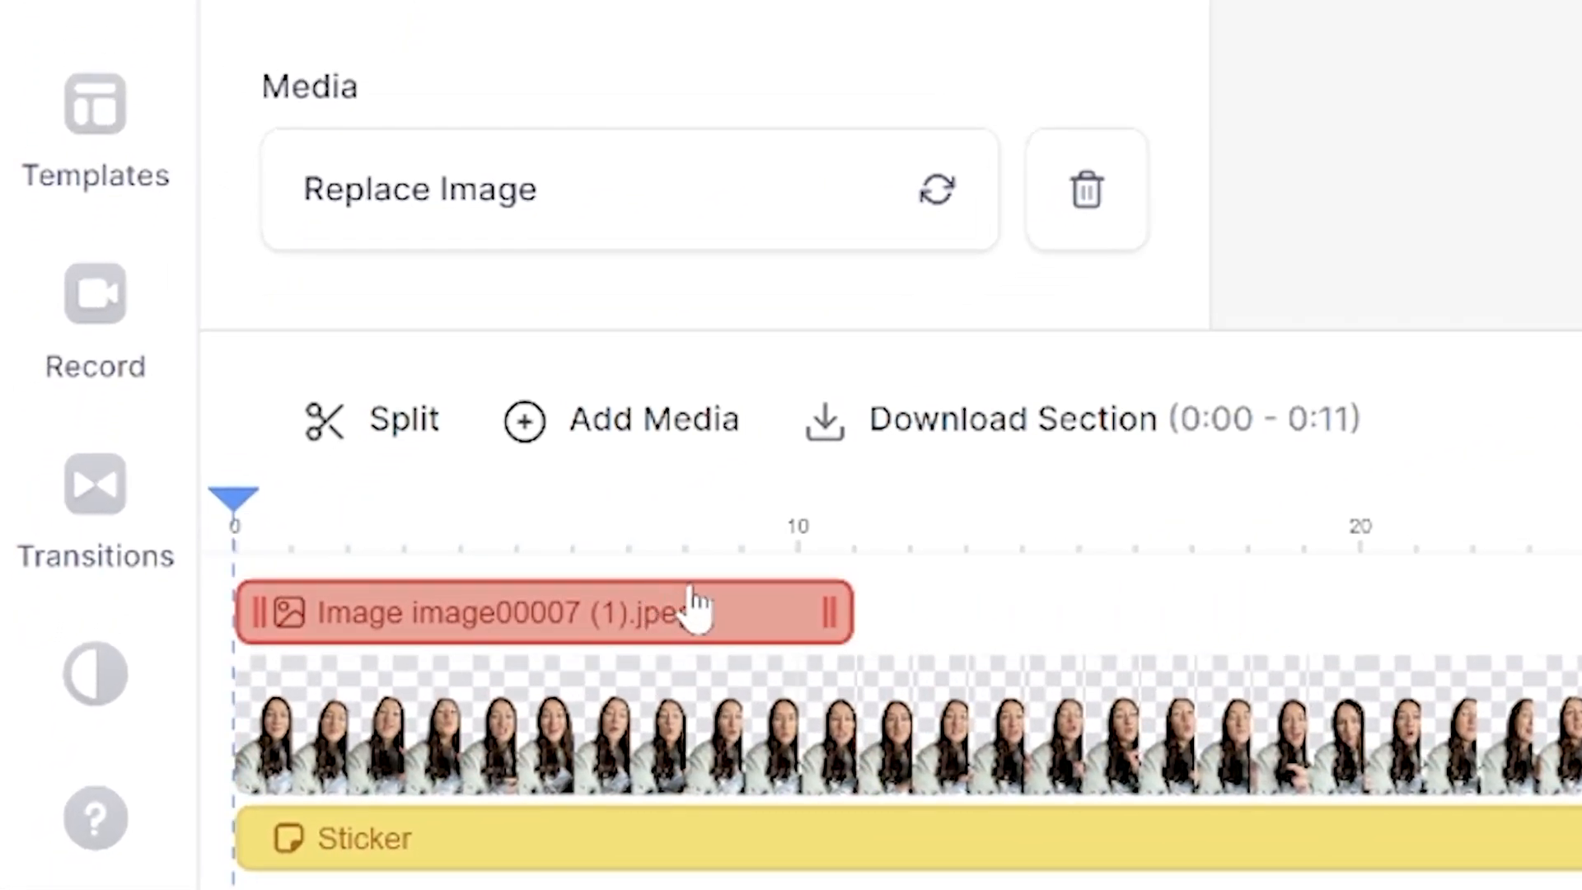
Step: Trim the spice-market photo to about 6 seconds and move it beneath the presenter video
{"action": "left_click_drag", "start_coordinate": [832, 612], "coordinate": [570, 612]}
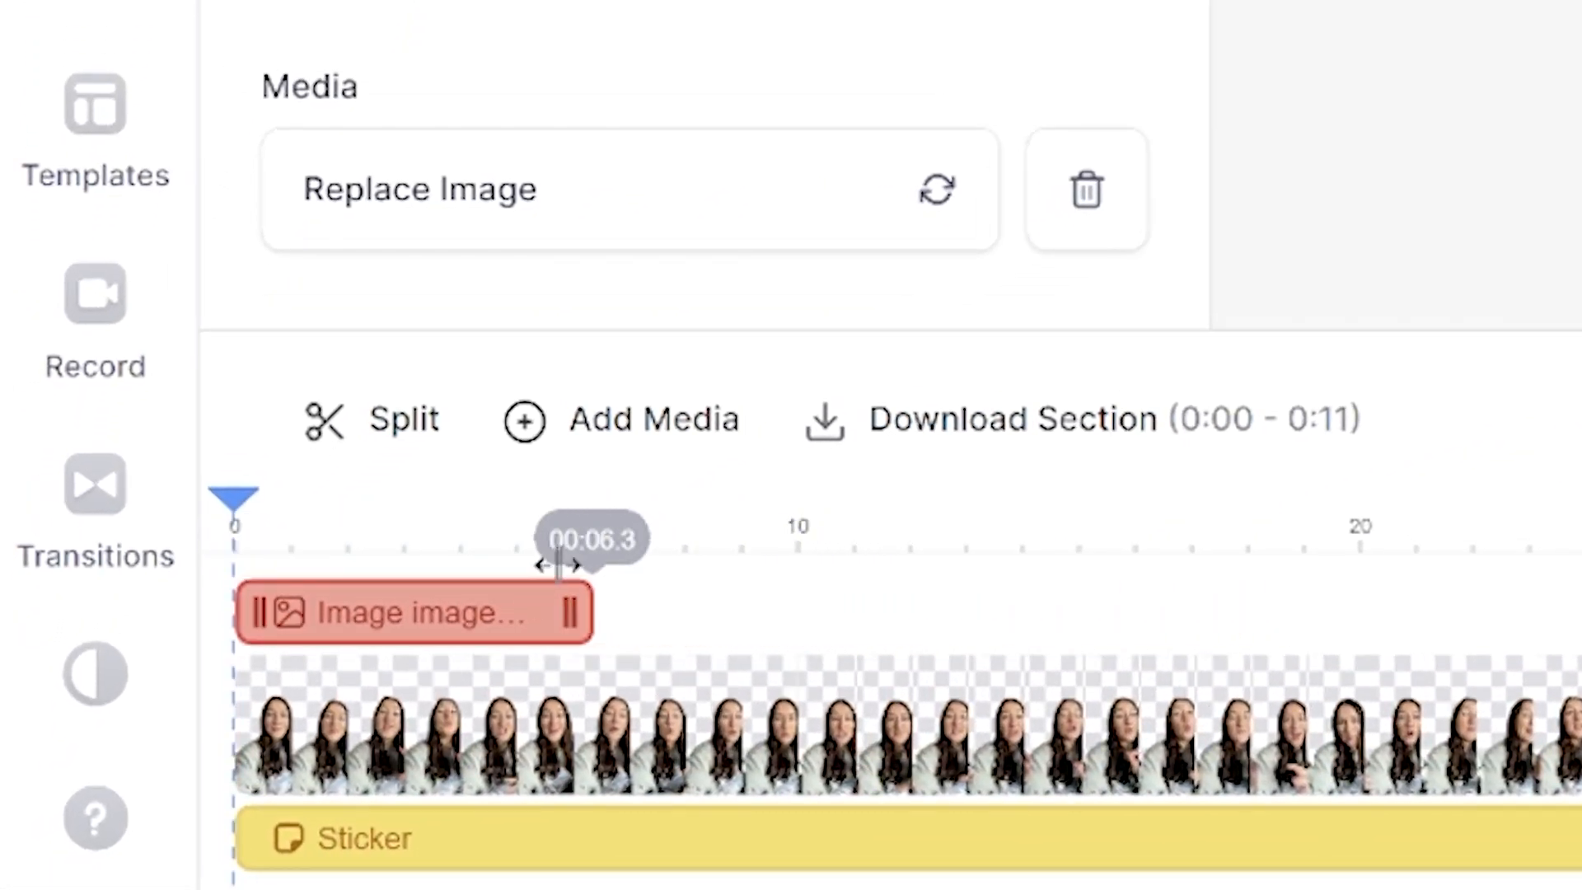
{"action": "left_click_drag", "start_coordinate": [571, 613], "coordinate": [525, 612]}
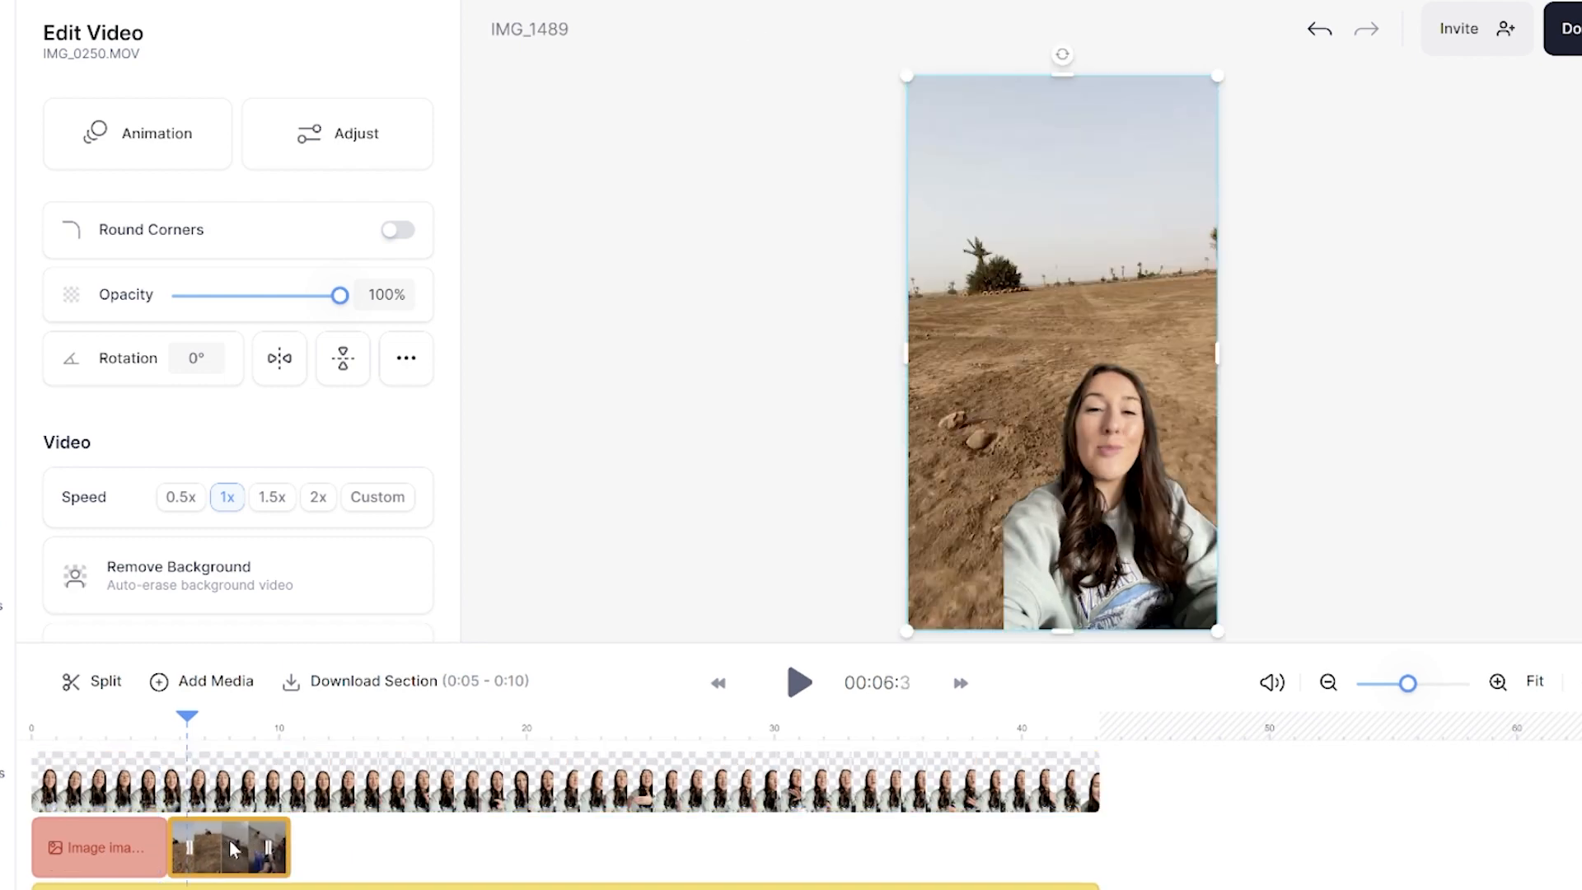
{"action": "scroll", "scroll_direction": "down", "scroll_amount": 3}
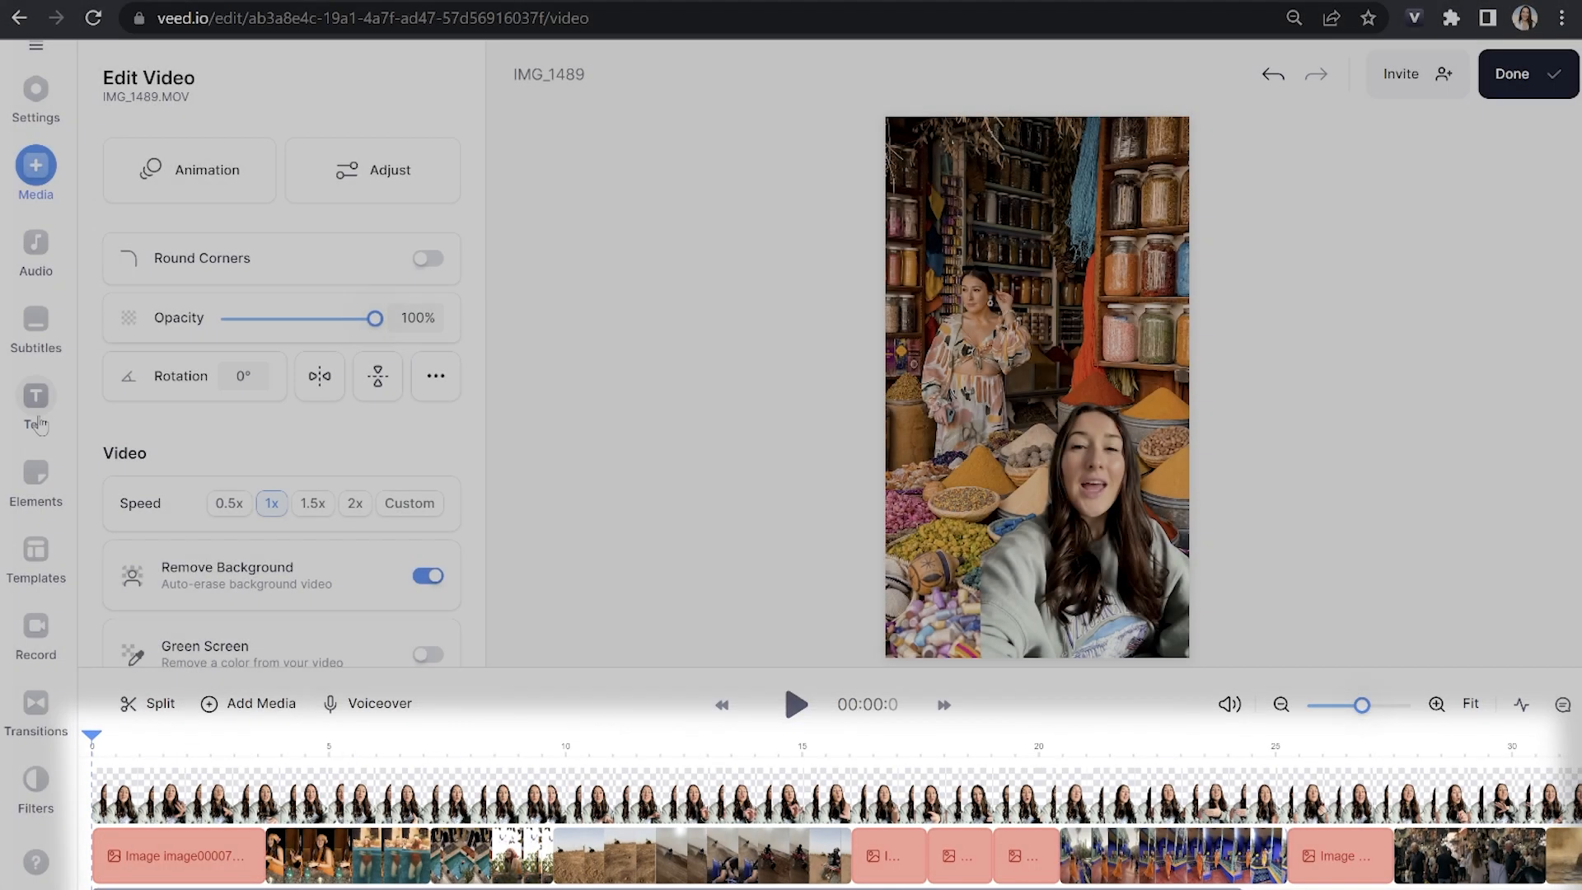
Step: Add a title template reading '5 THINGS TO DO' from the Text panel
{"action": "left_click", "coordinate": [36, 404]}
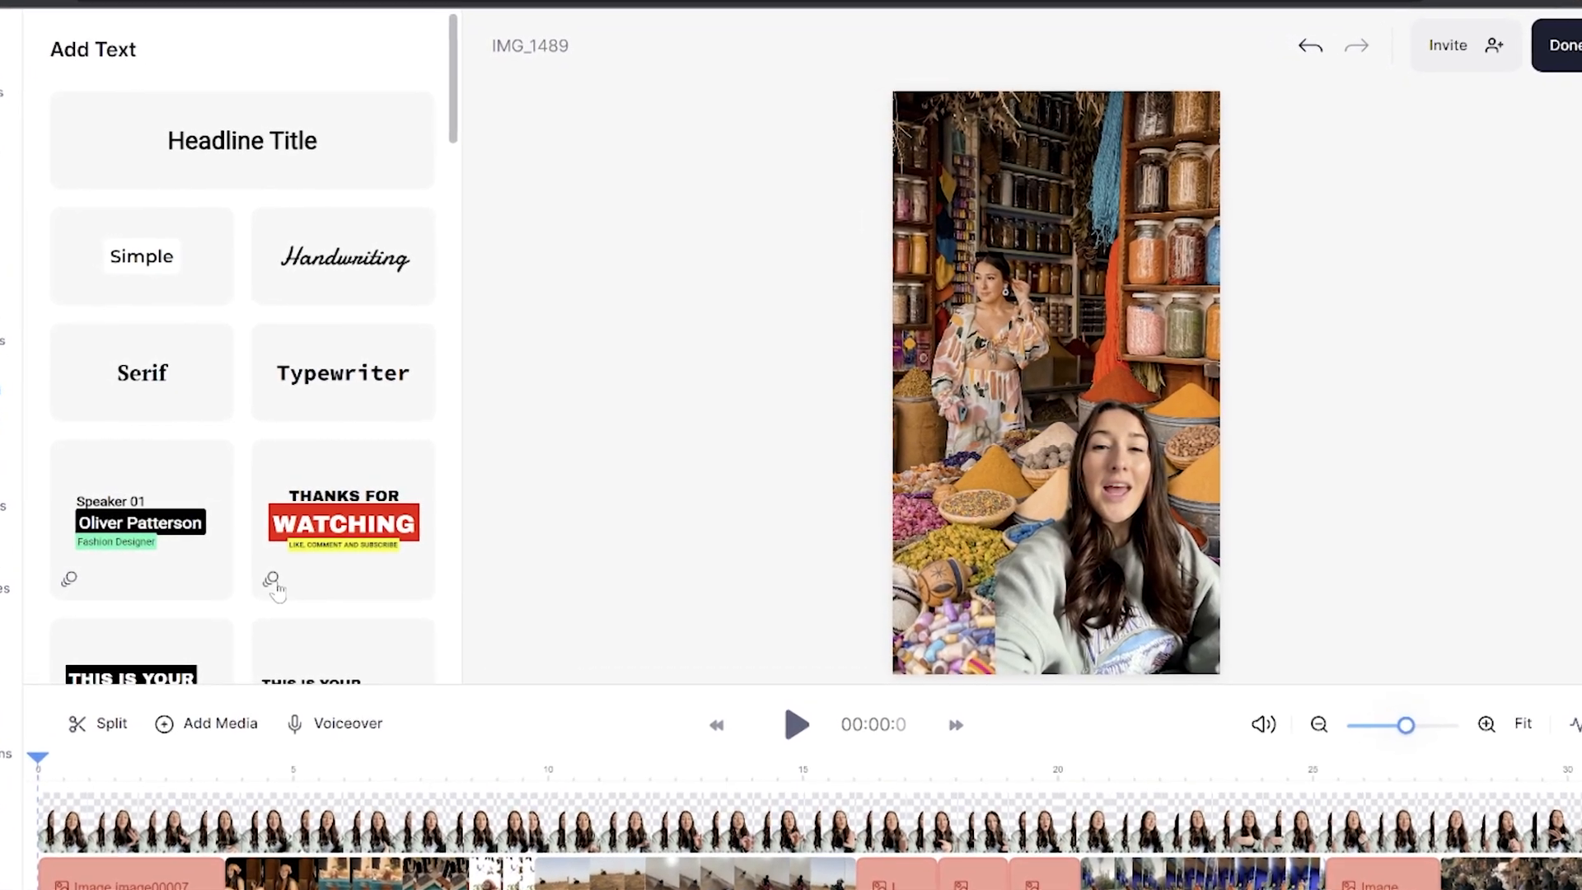
{"action": "scroll", "scroll_direction": "down", "scroll_amount": 3}
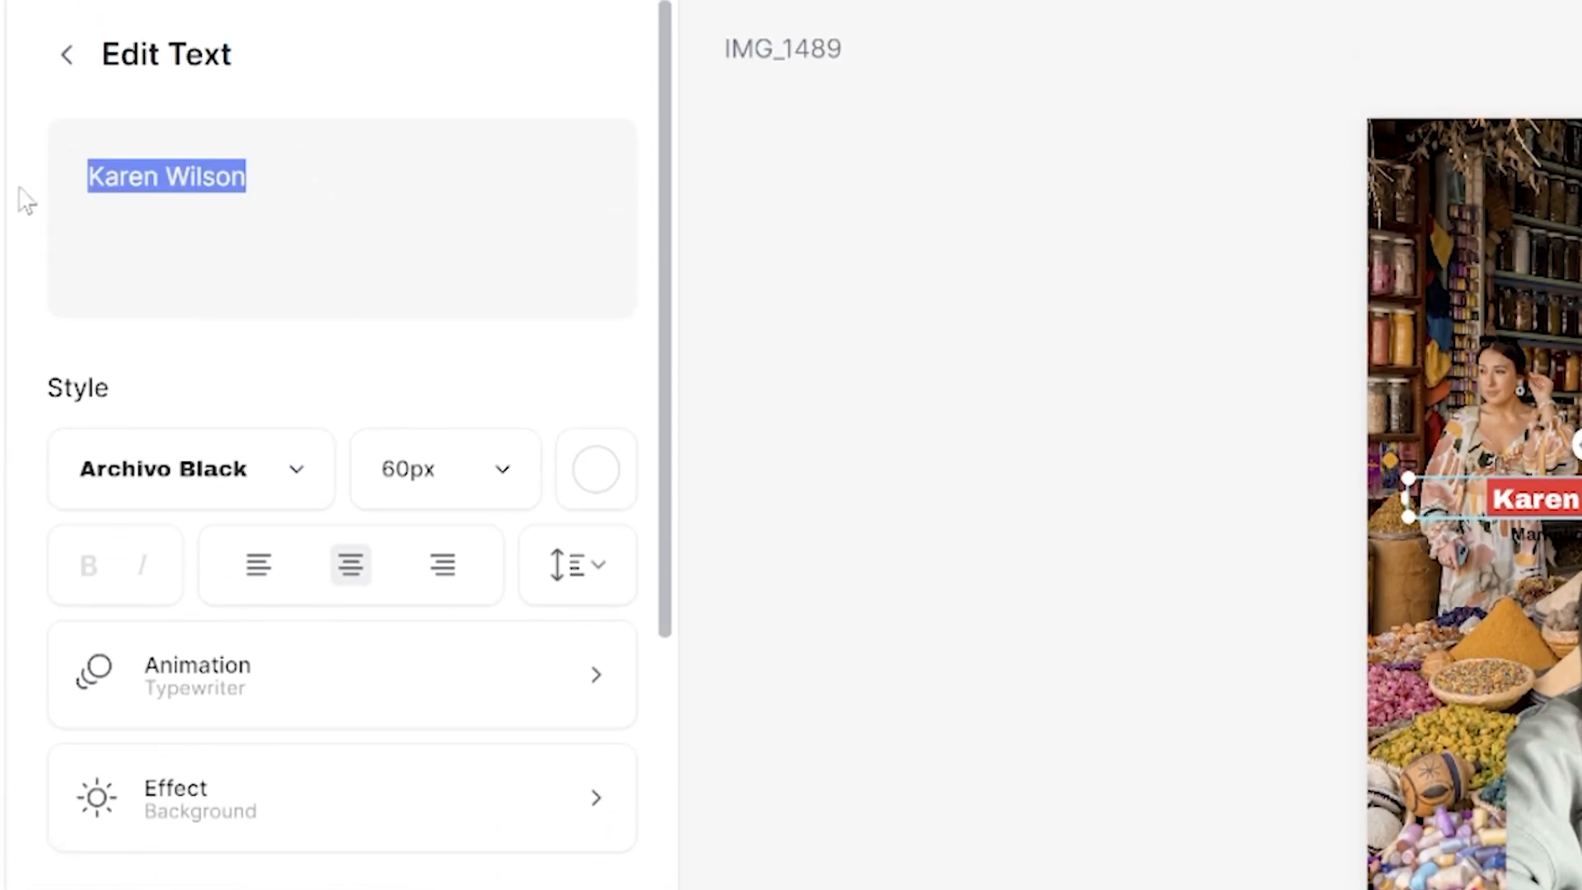
{"action": "type", "text": "5 THINGS TO DO IN"}
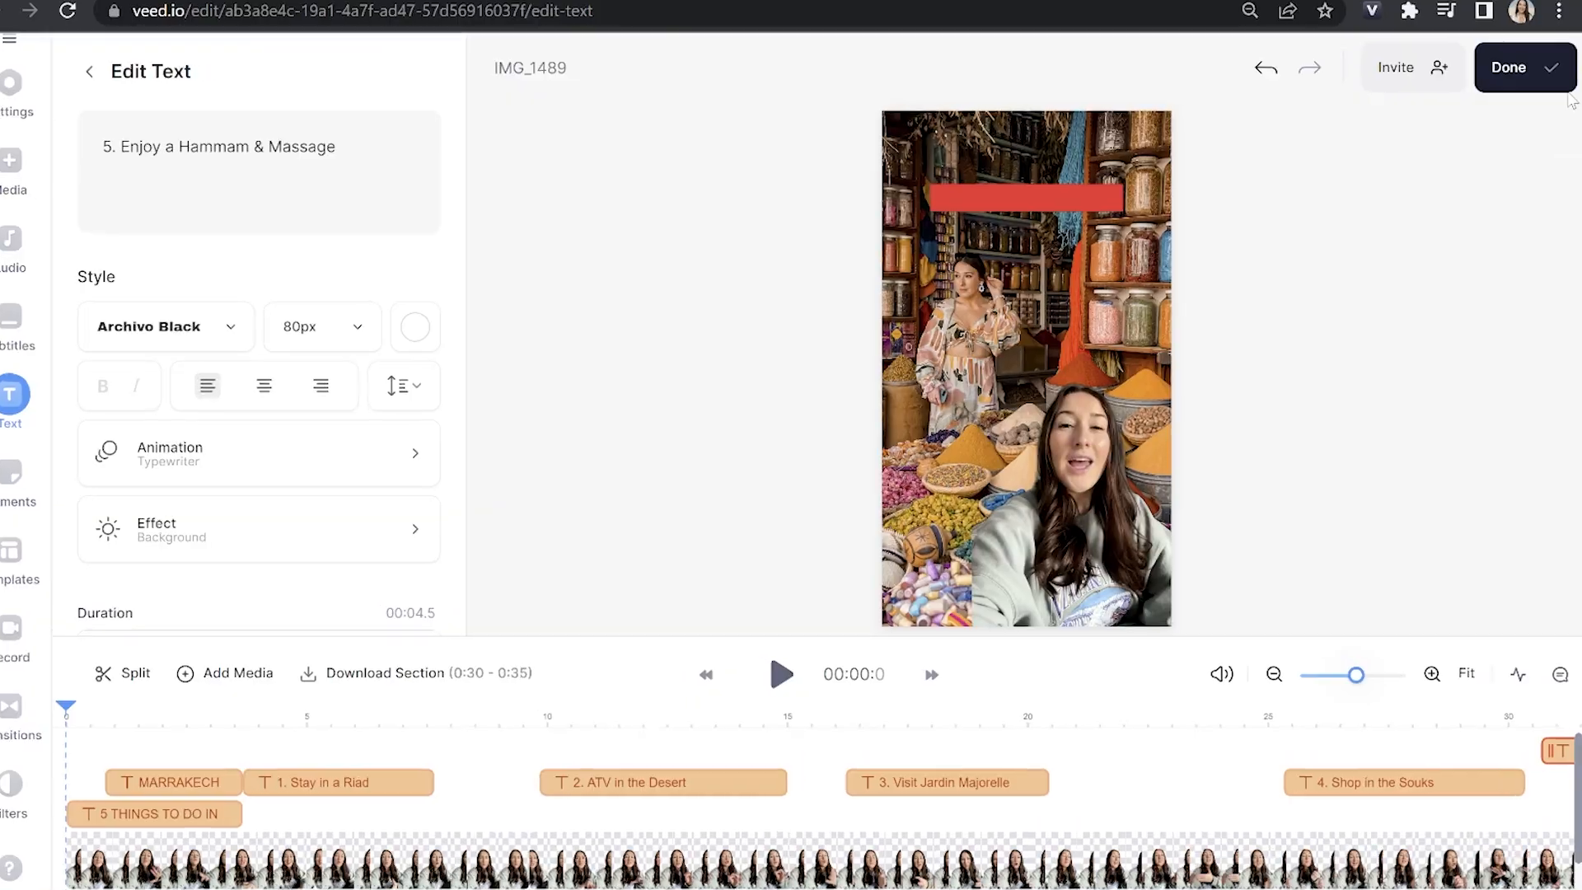
Step: Export the video in HD quality and show the download format options
{"action": "left_click", "coordinate": [1524, 67]}
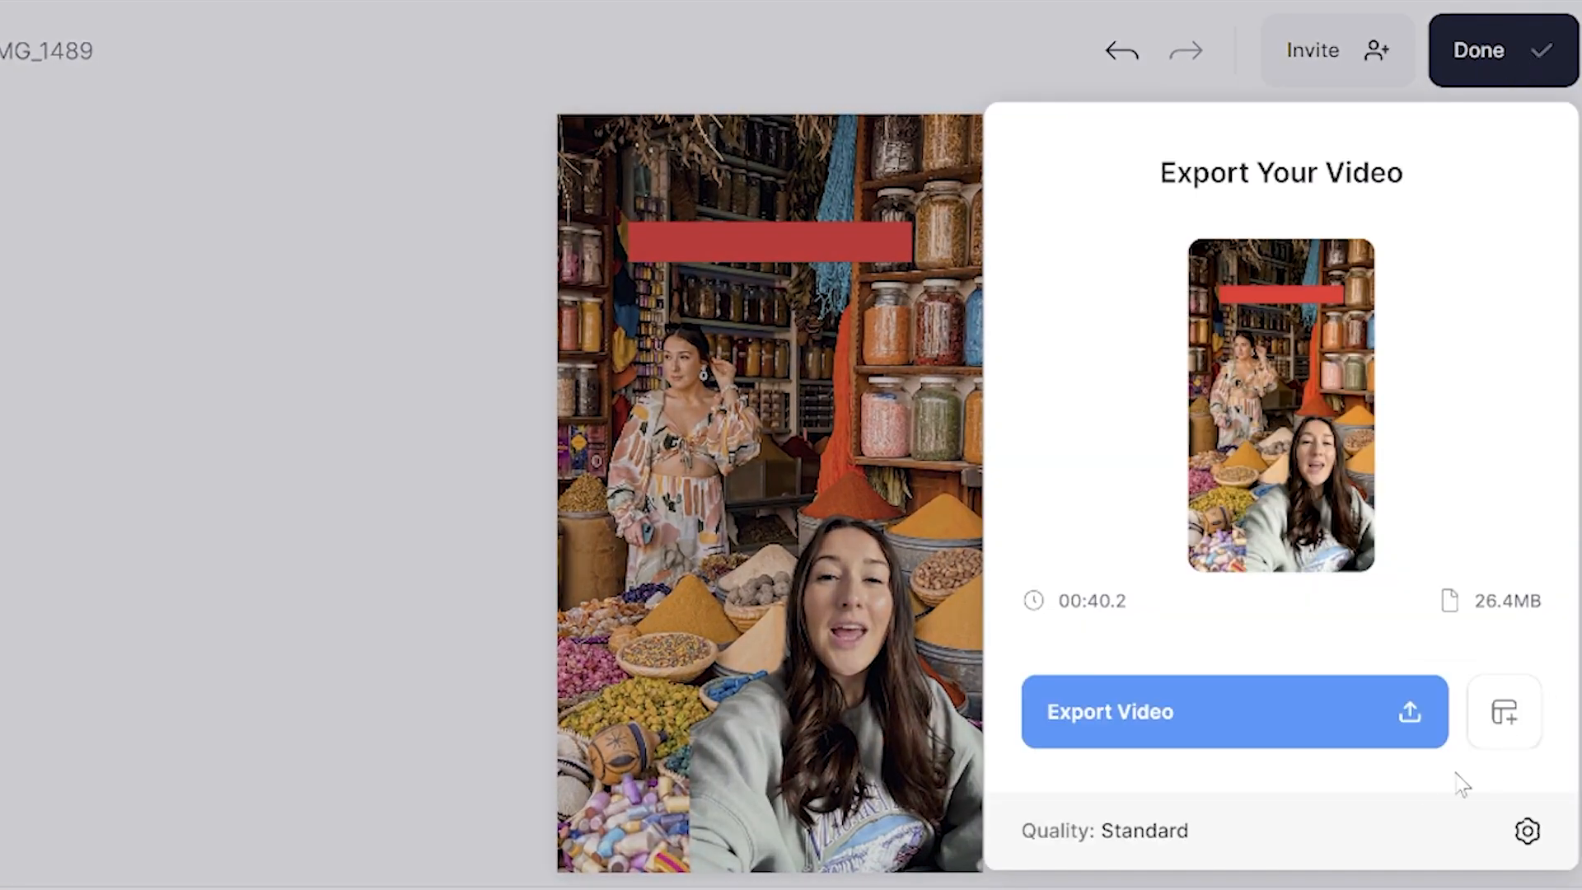
{"action": "left_click", "coordinate": [1527, 831]}
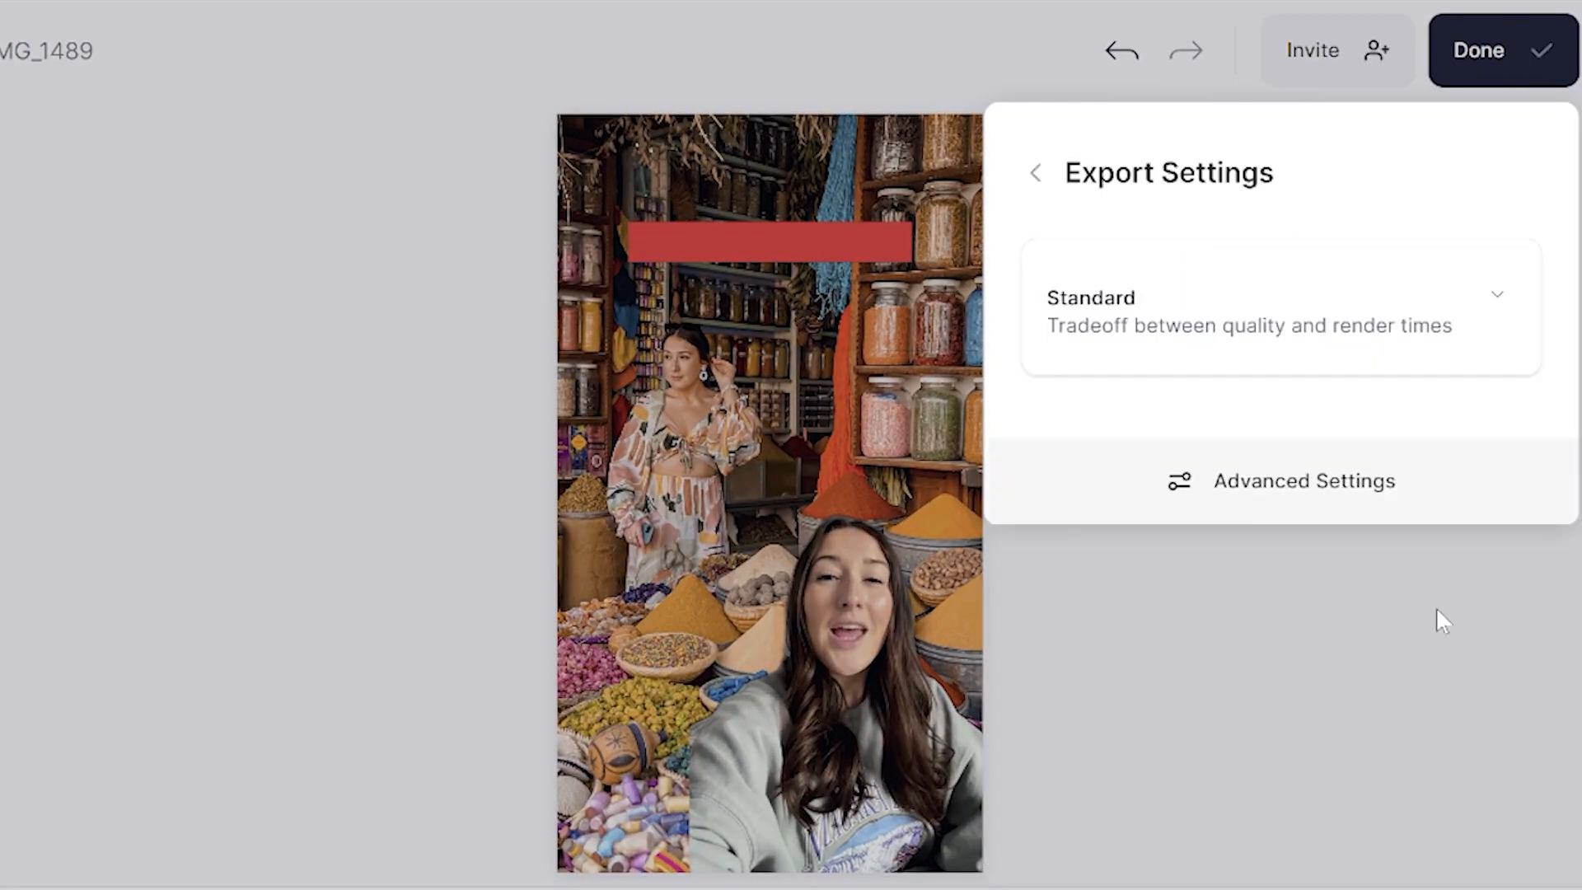
{"action": "left_click", "coordinate": [1278, 307]}
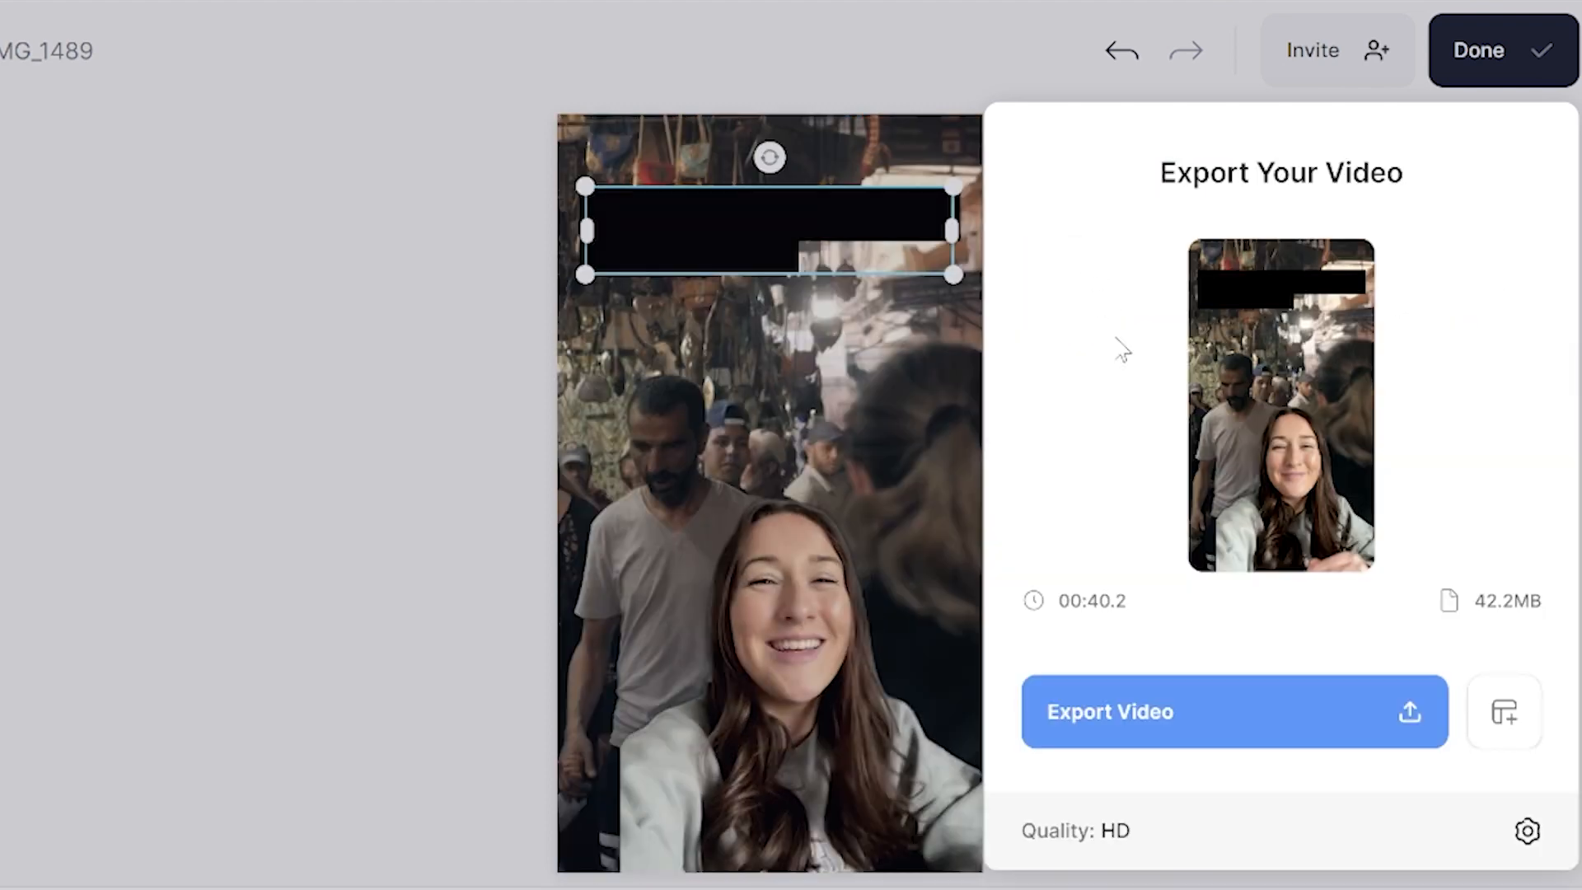
{"action": "left_click", "coordinate": [1231, 711]}
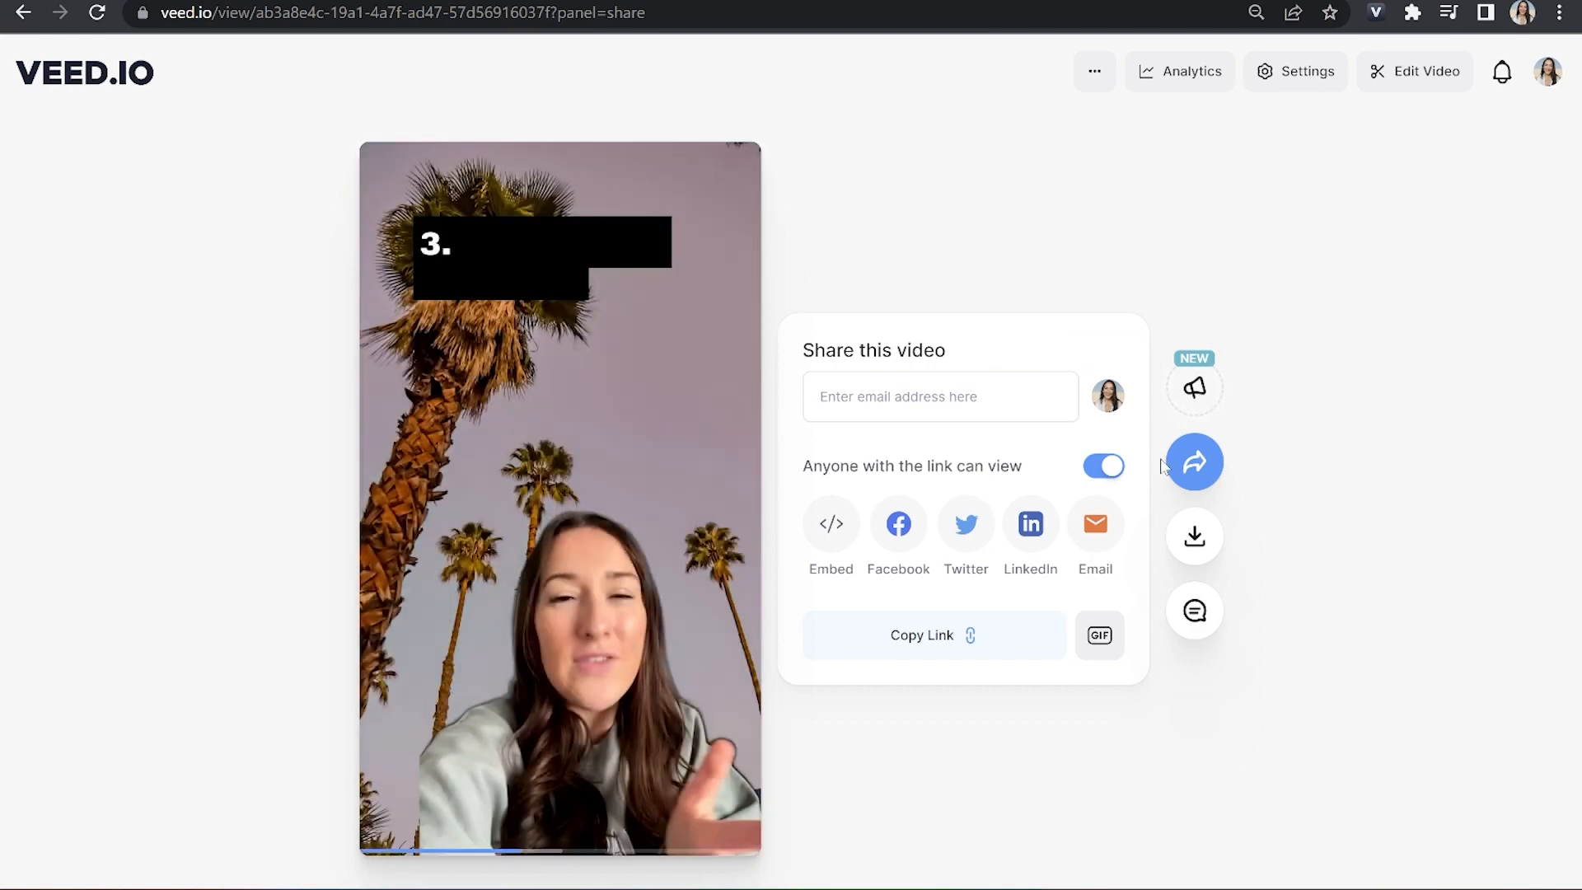
{"action": "left_click", "coordinate": [1194, 535]}
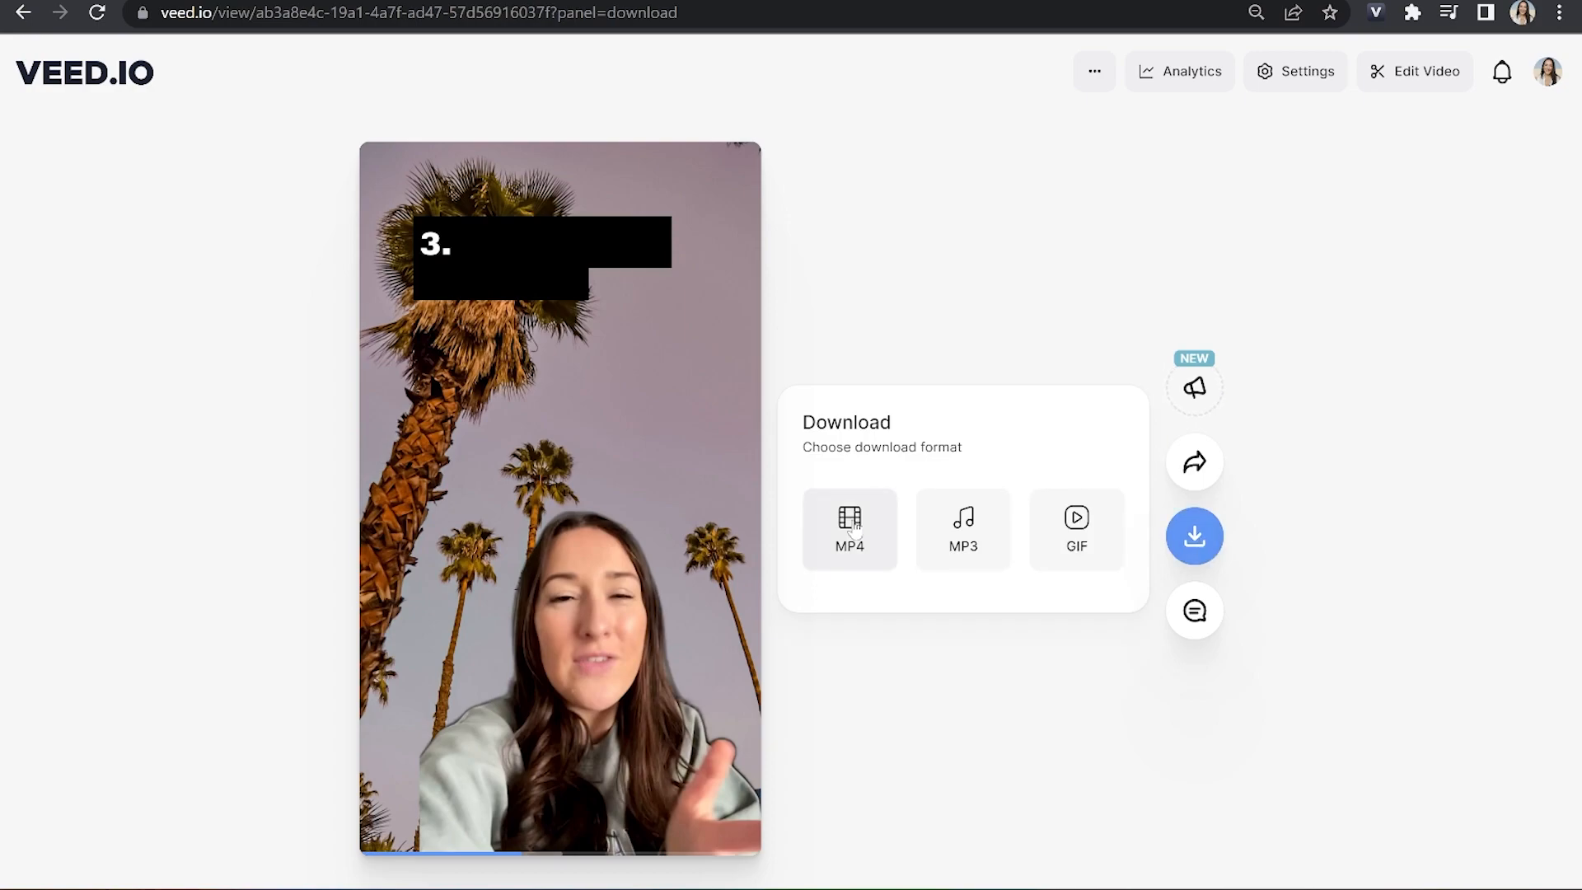